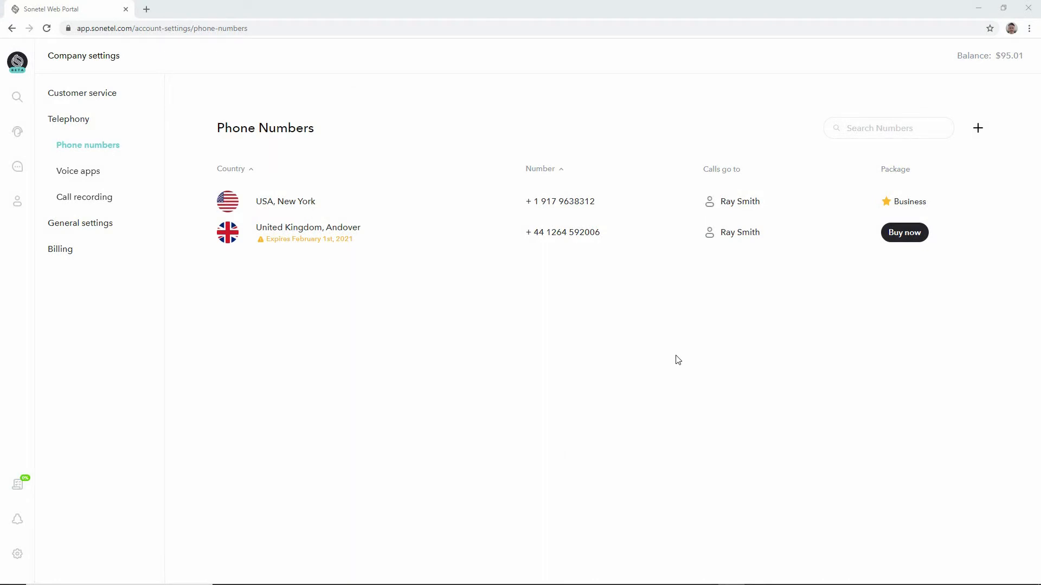
{"action": "mouse_move", "coordinate": [957, 60]}
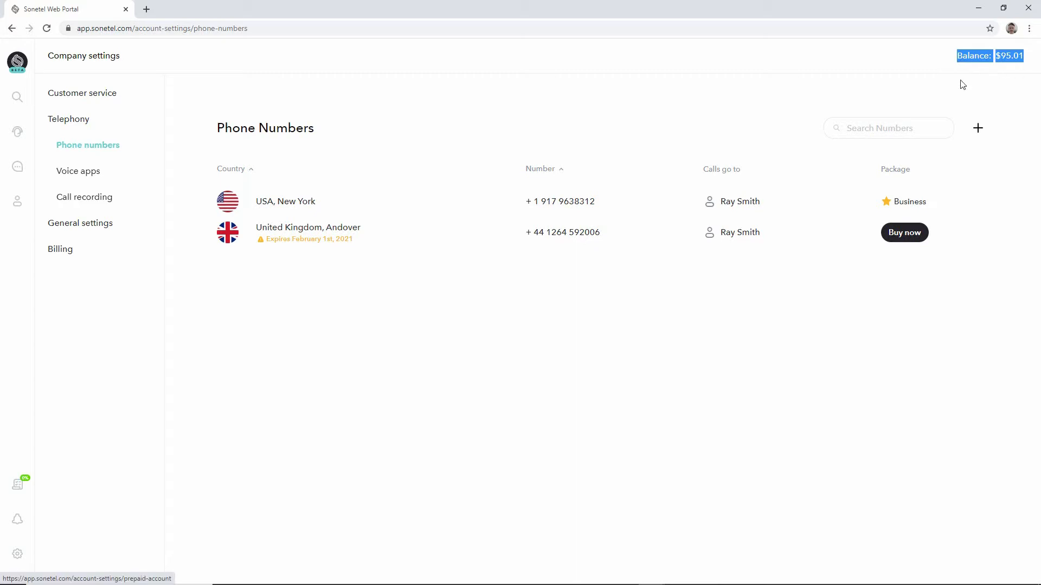
{"action": "mouse_move", "coordinate": [882, 63]}
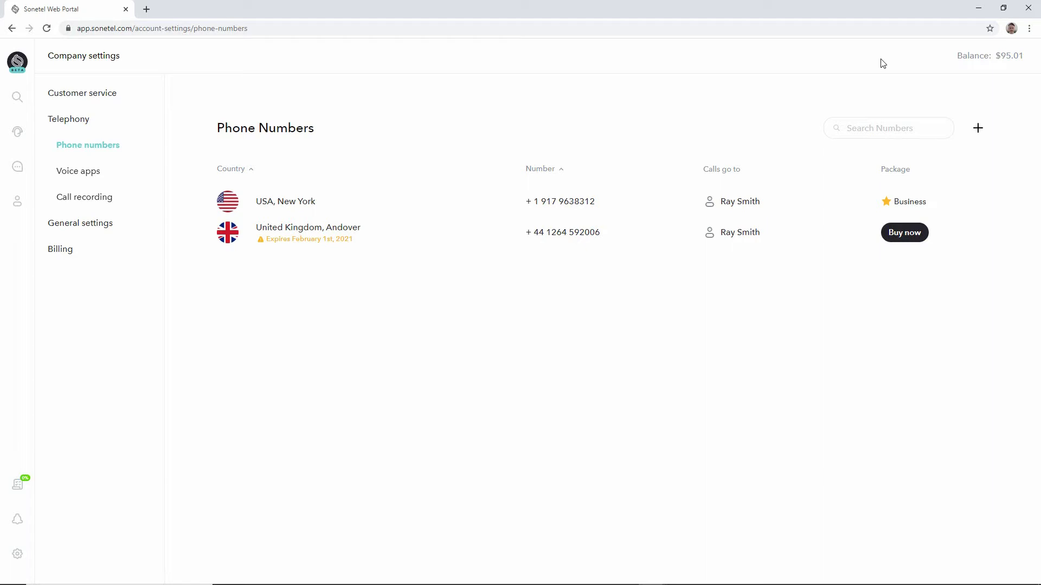
{"action": "mouse_move", "coordinate": [876, 68]}
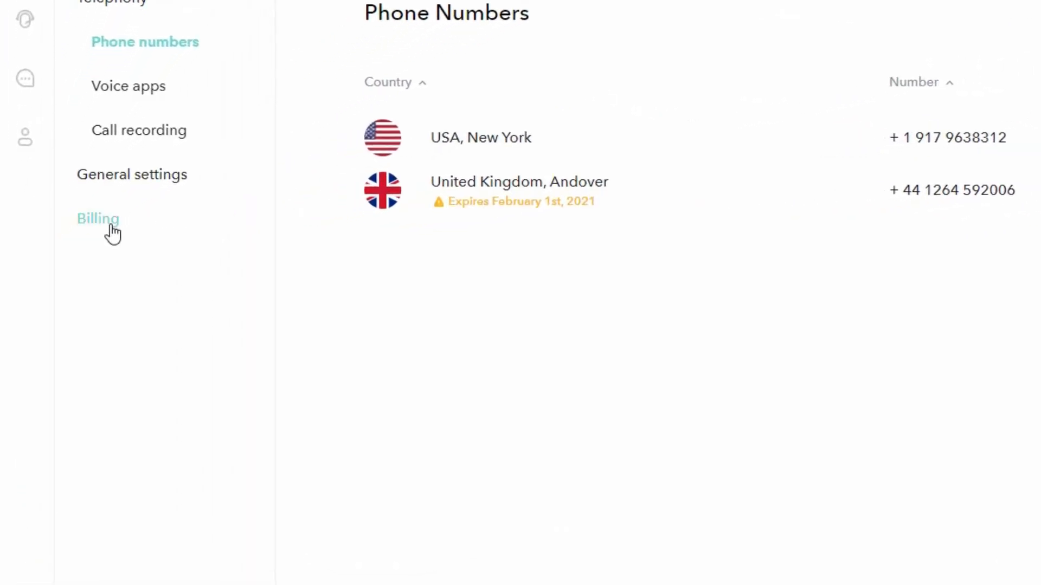
Go to Billing in Company settings and bring up the account menu
{"action": "left_click", "coordinate": [97, 218]}
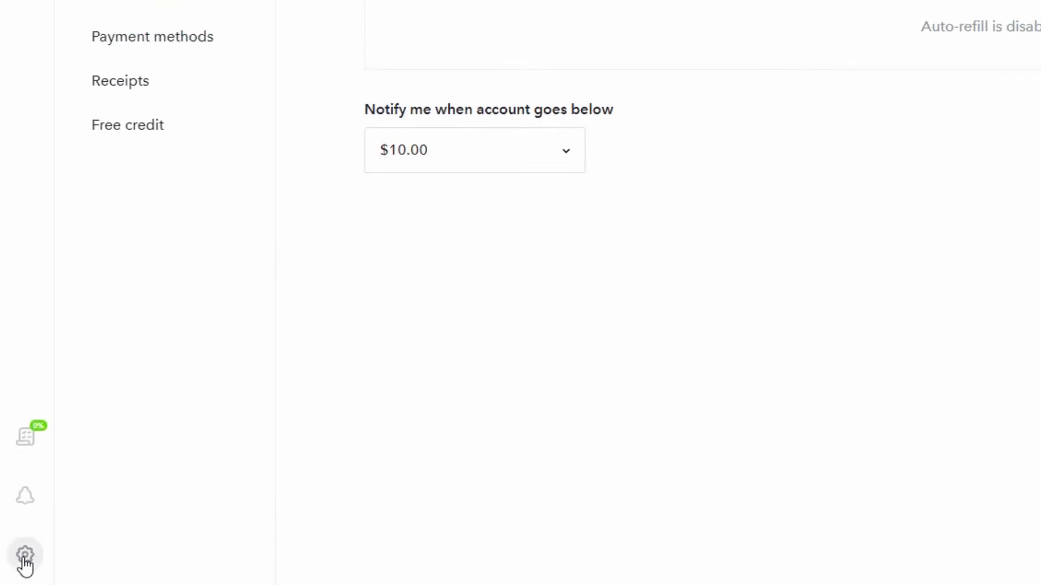
{"action": "left_click", "coordinate": [25, 555]}
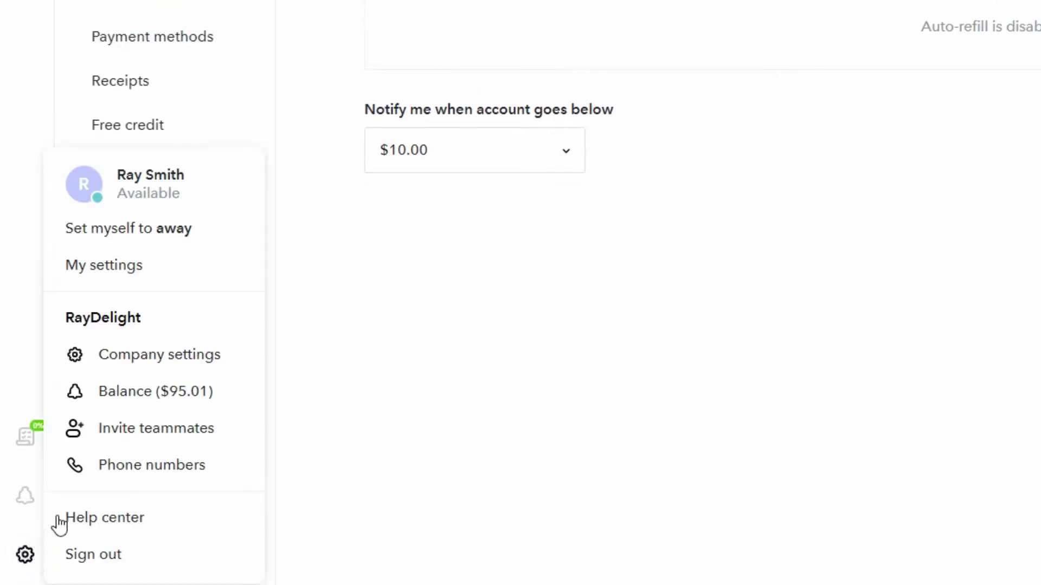
{"action": "mouse_move", "coordinate": [117, 399]}
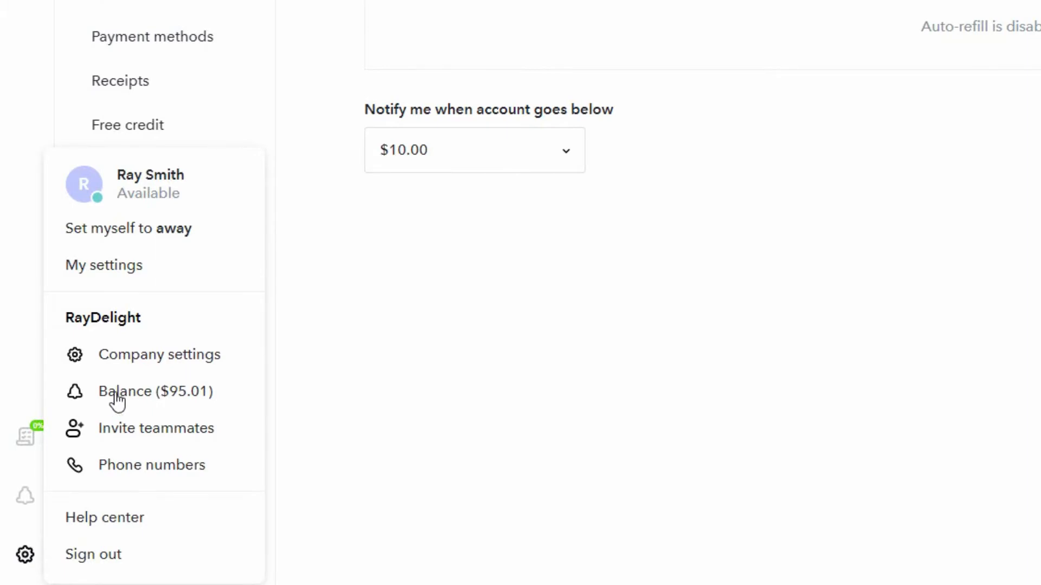
Choose Balance ($95.01) to reach the Prepaid account page with auto-refill disabled
{"action": "left_click", "coordinate": [155, 391]}
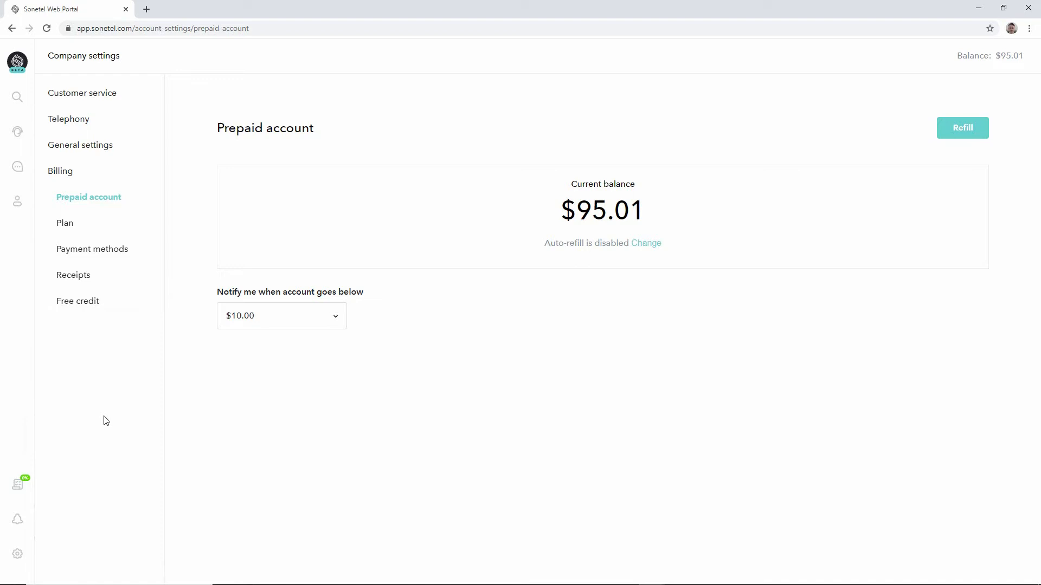
{"action": "mouse_move", "coordinate": [400, 428]}
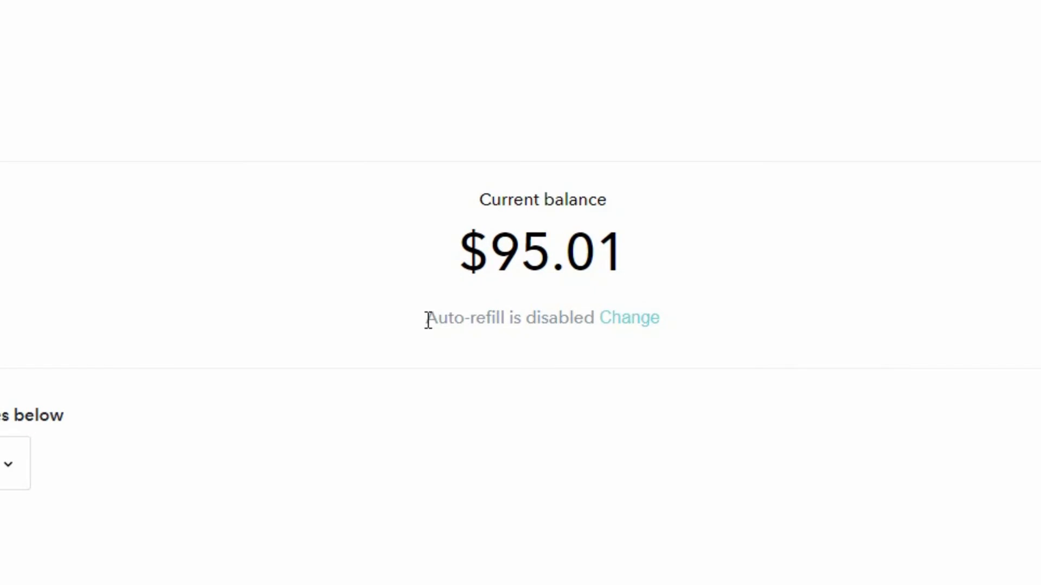
{"action": "double_click", "coordinate": [509, 317]}
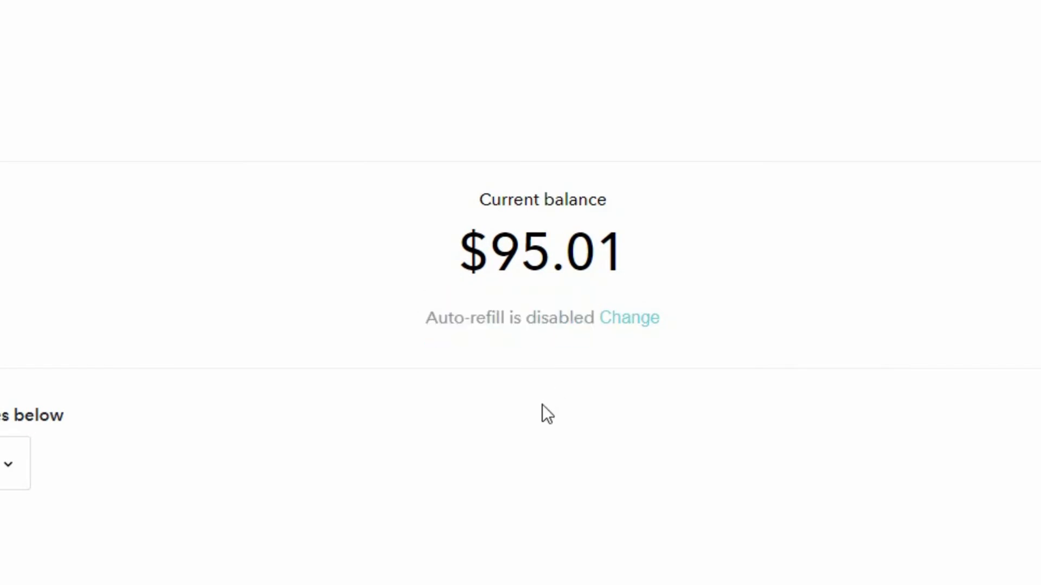
{"action": "scroll", "scroll_direction": "up", "scroll_amount": 3}
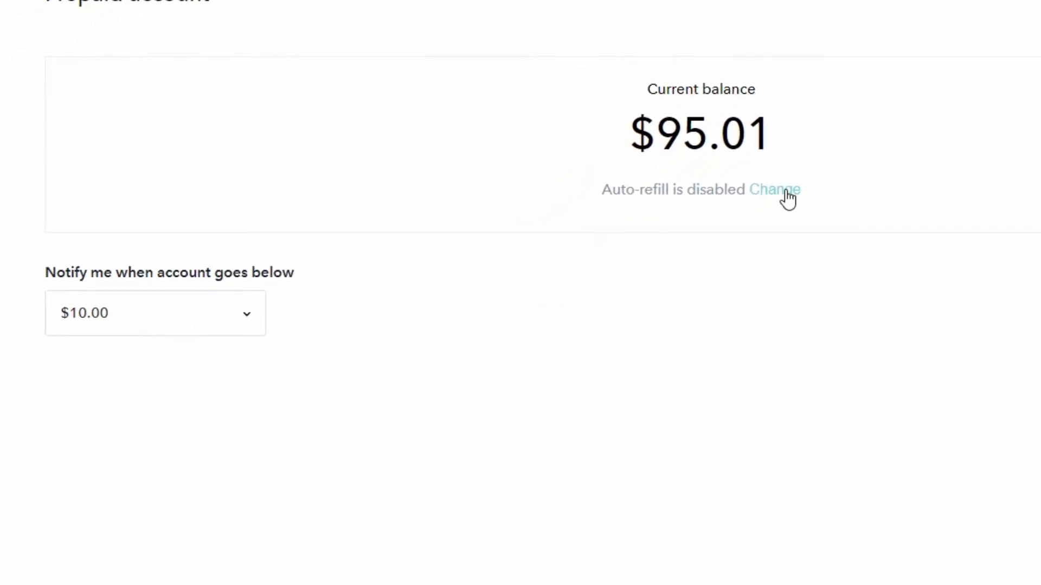
Use Change beside 'Auto-refill is disabled' to bring up the Refill settings dialog
{"action": "left_click", "coordinate": [774, 189]}
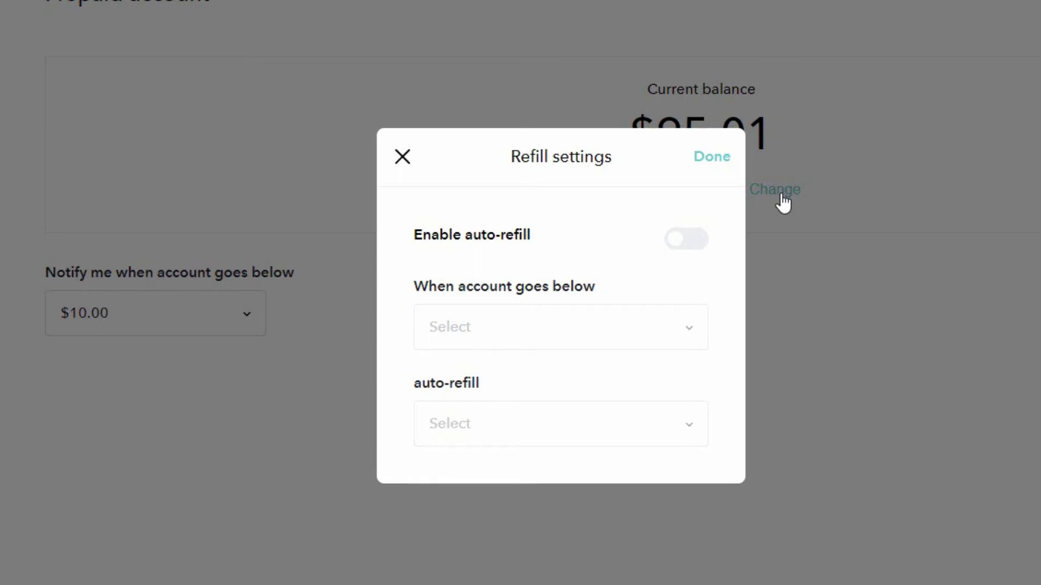
{"action": "mouse_move", "coordinate": [742, 232]}
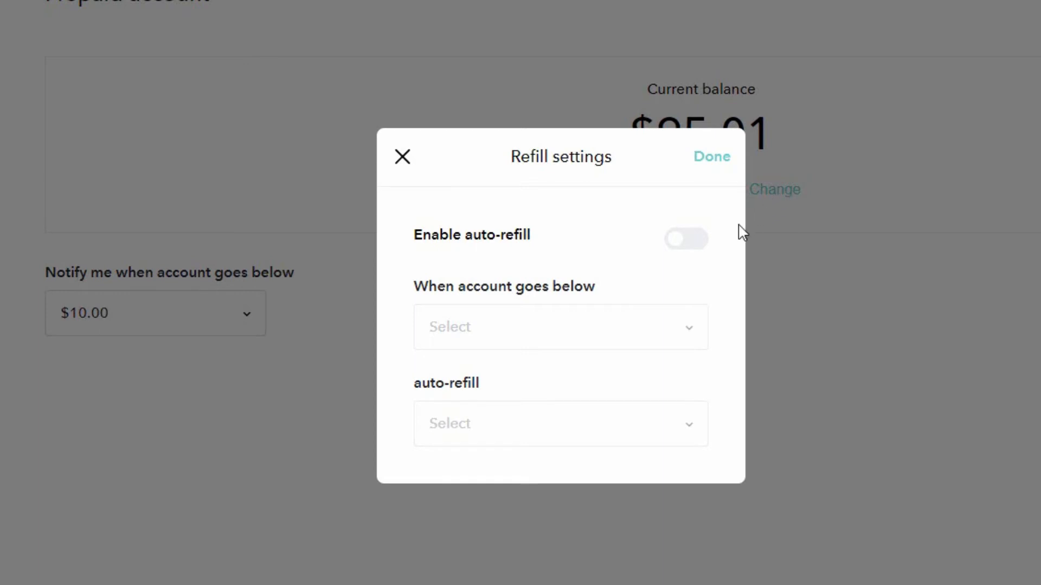
{"action": "mouse_move", "coordinate": [729, 246]}
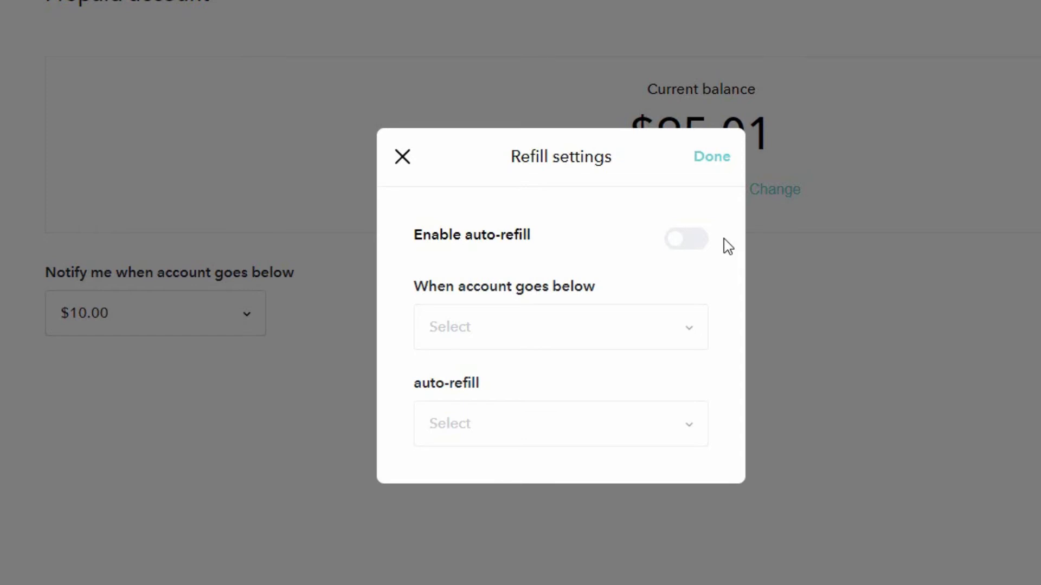
Enable auto-refill with a $25.00 refill when the account goes below $25.00
{"action": "left_click", "coordinate": [686, 239]}
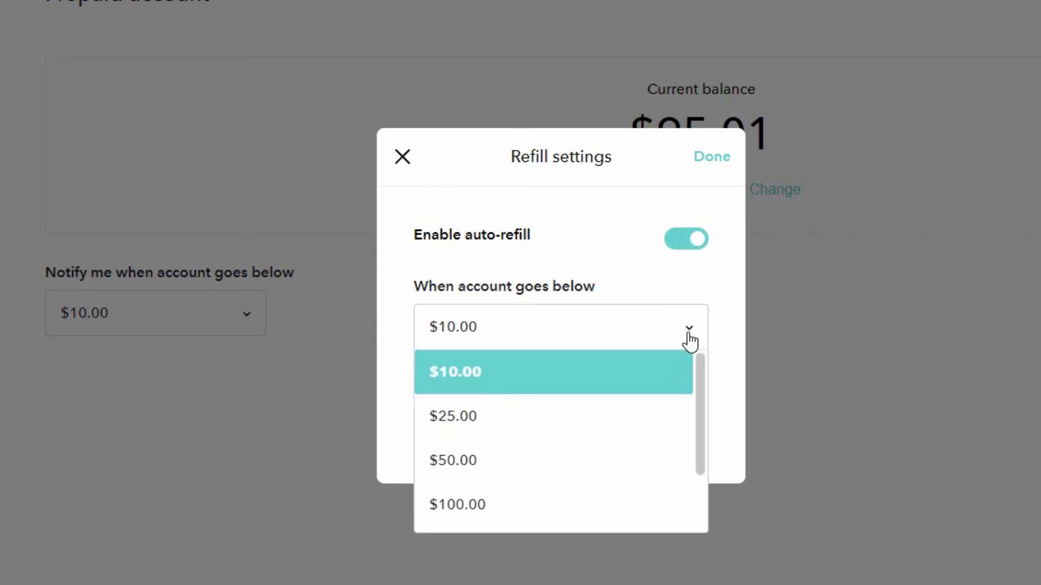
{"action": "mouse_move", "coordinate": [702, 356]}
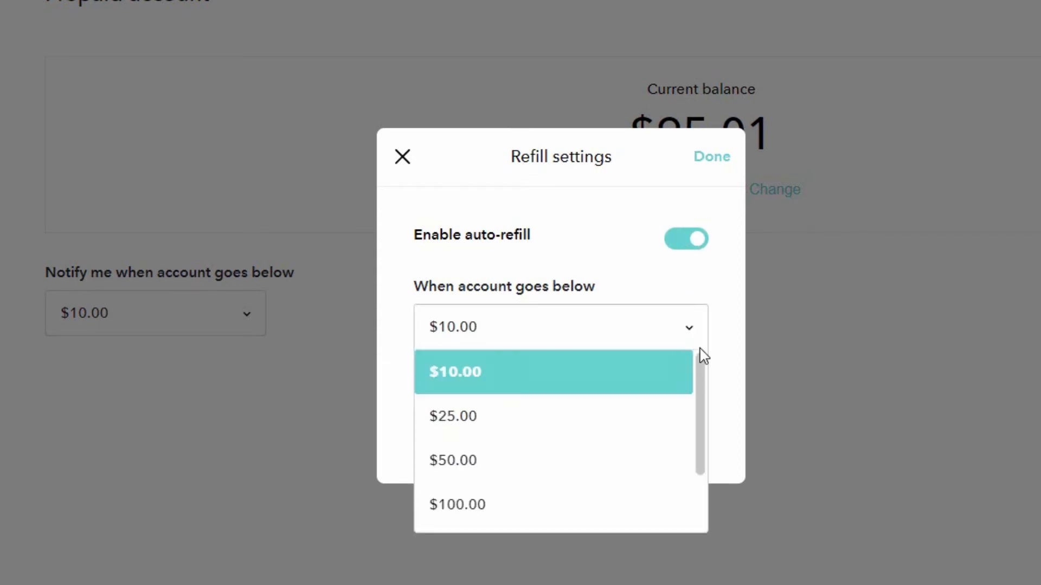
{"action": "mouse_move", "coordinate": [703, 373]}
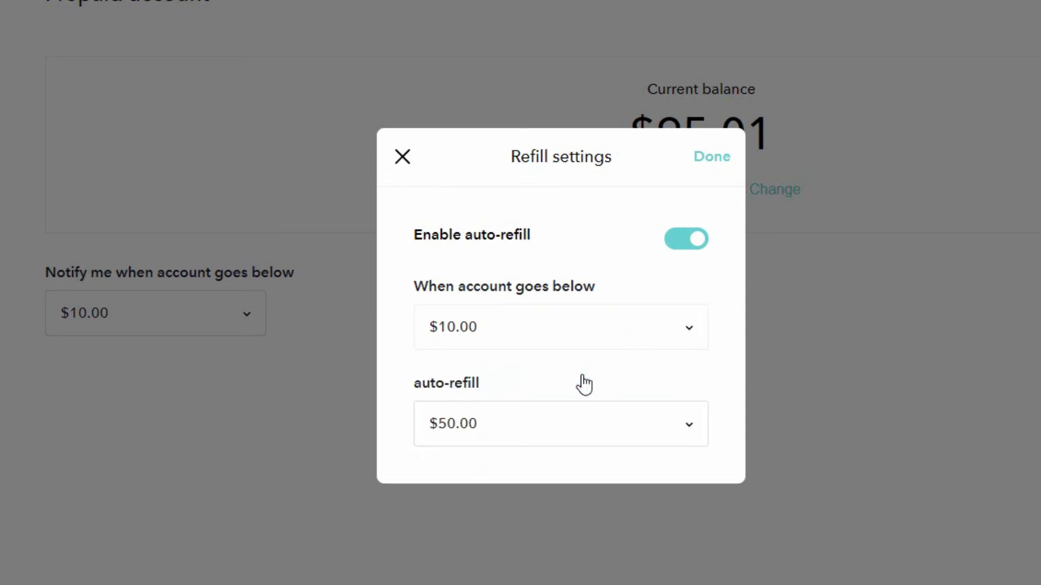
{"action": "left_click", "coordinate": [560, 423]}
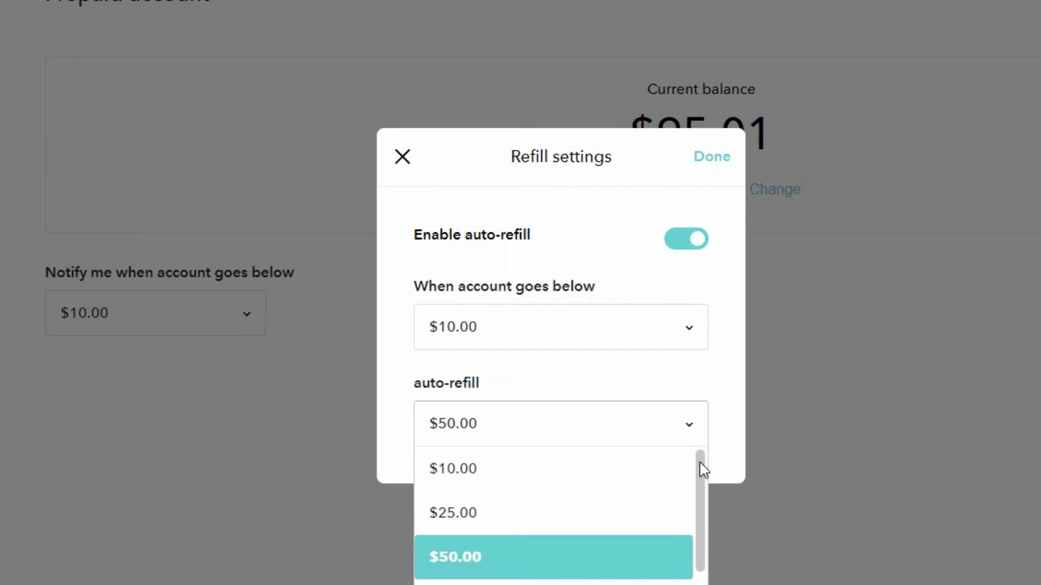
{"action": "left_click", "coordinate": [453, 468]}
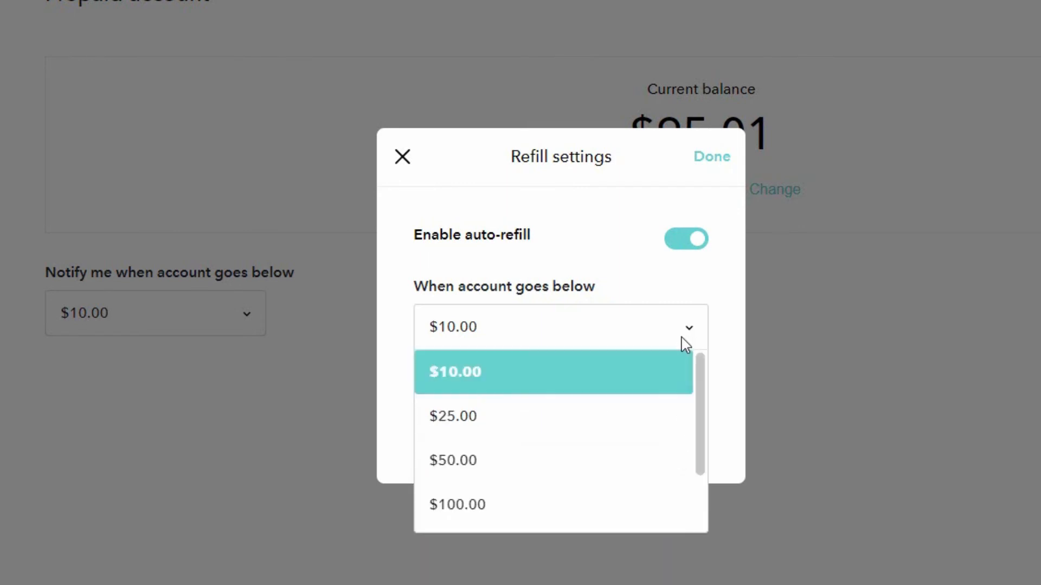
{"action": "left_click", "coordinate": [453, 416]}
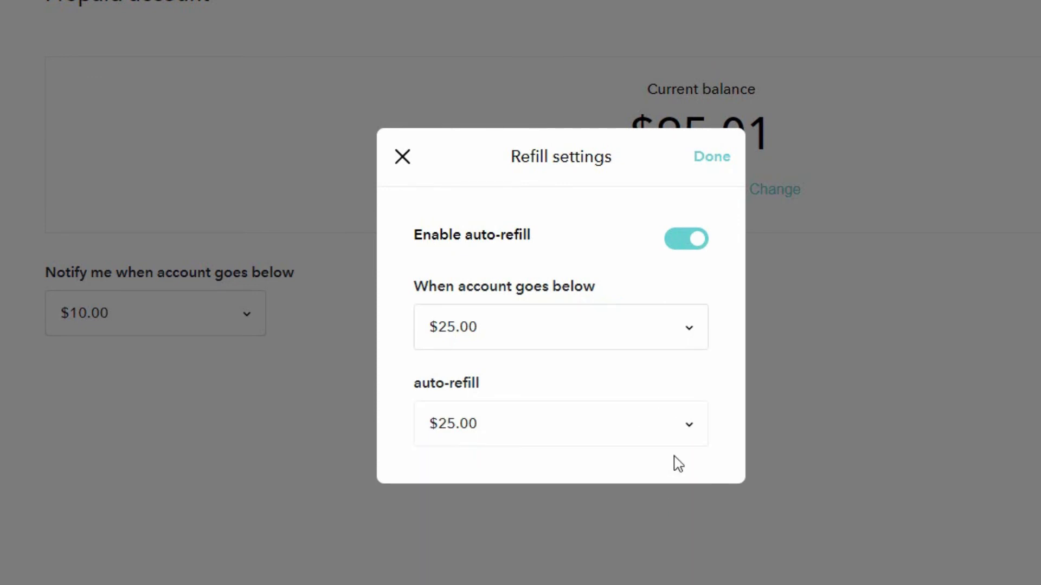
{"action": "mouse_move", "coordinate": [711, 156]}
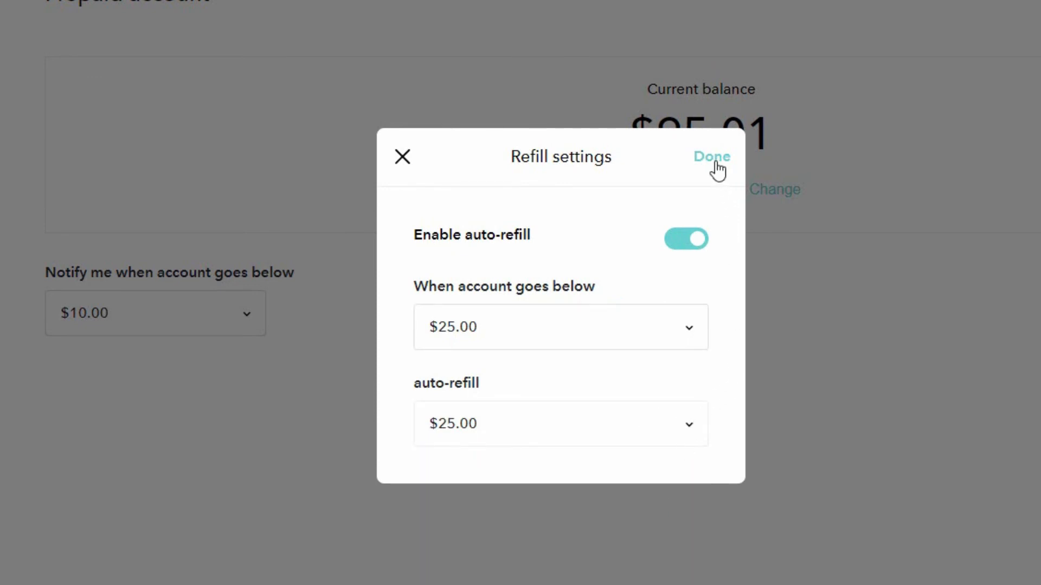
Confirm with Done so the prepaid page reads auto-refill $25.00 under $25.00
{"action": "left_click", "coordinate": [711, 156]}
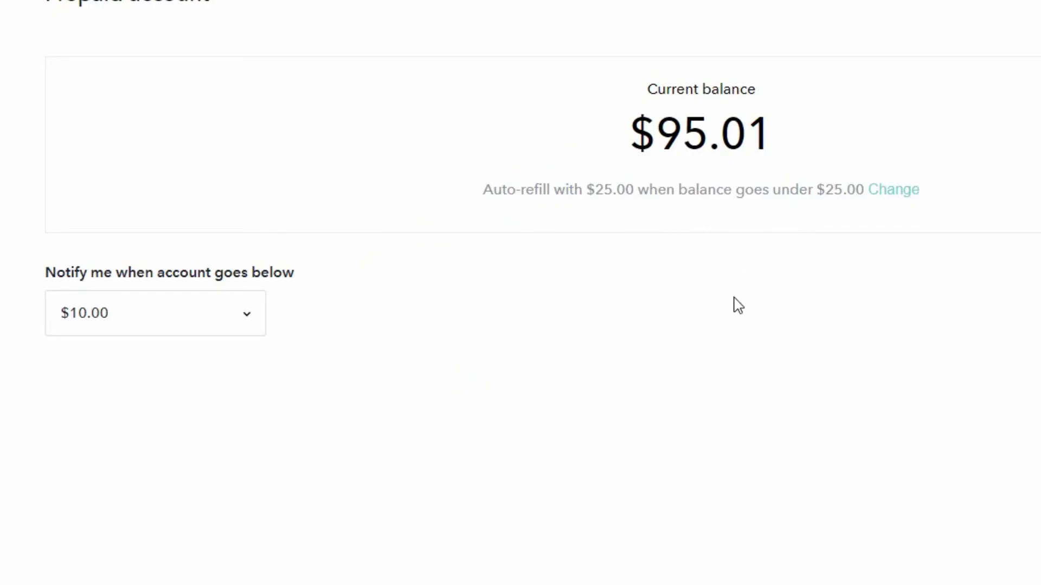
{"action": "mouse_move", "coordinate": [732, 340]}
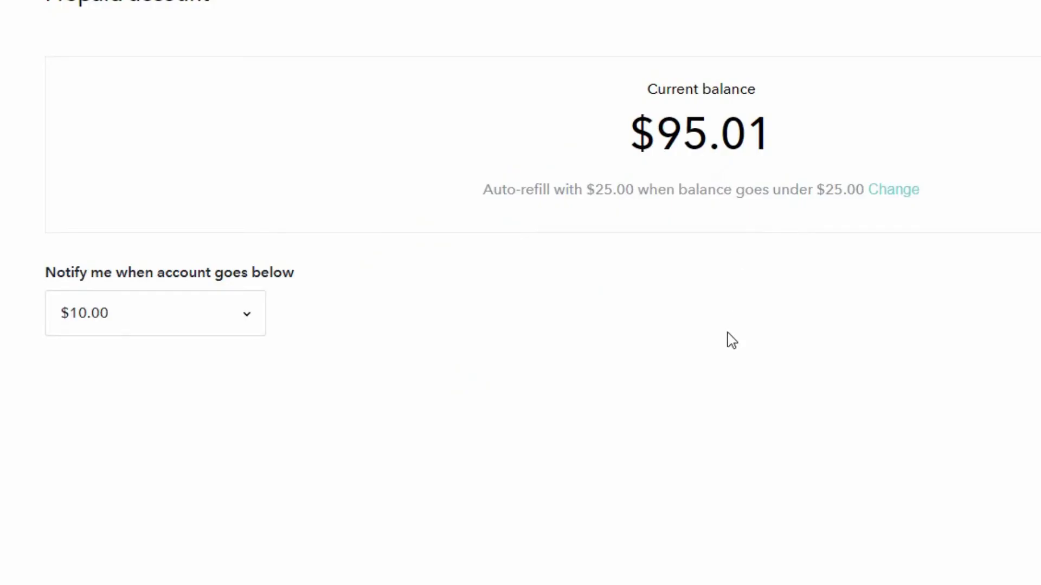
{"action": "scroll", "scroll_direction": "up", "scroll_amount": 3}
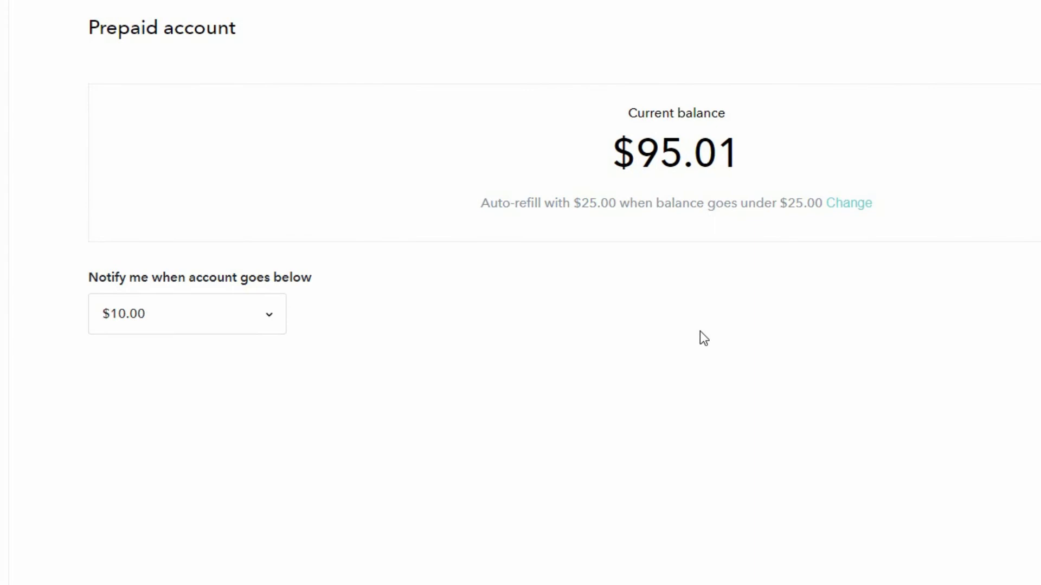